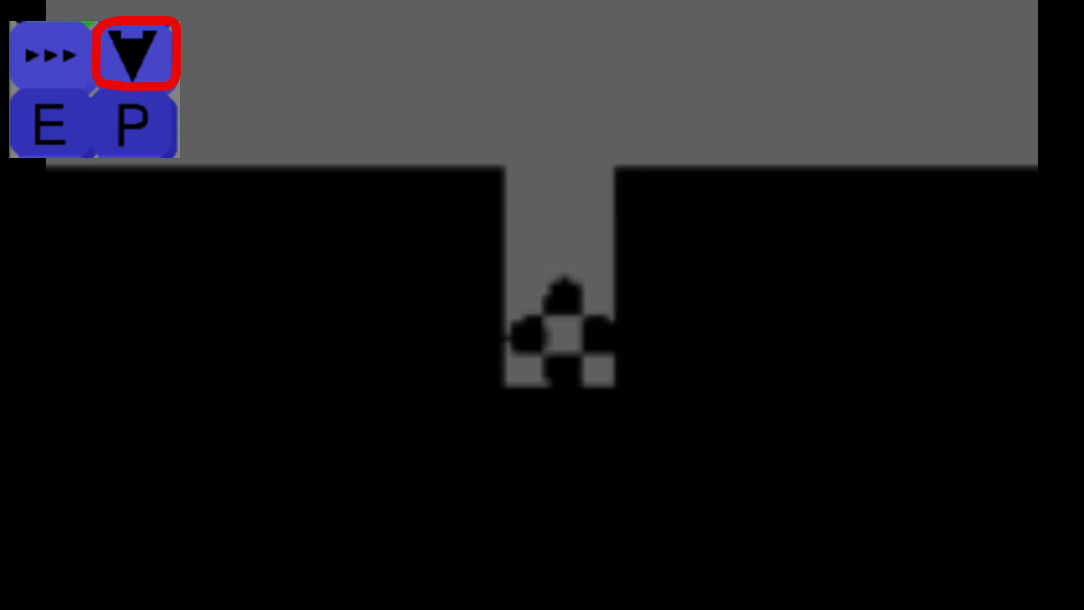
- Place a shortcut entrance at the bottom of each pipe stub under the corridor
click(133, 54)
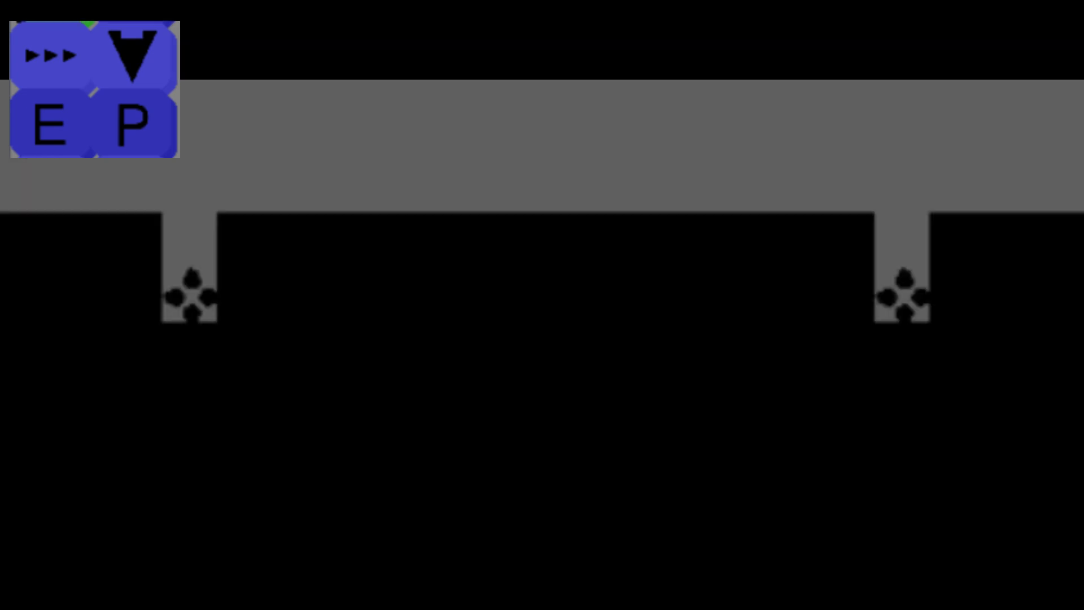
- Place the P room entrance at the end of the dotted path below the pipe opening
click(49, 52)
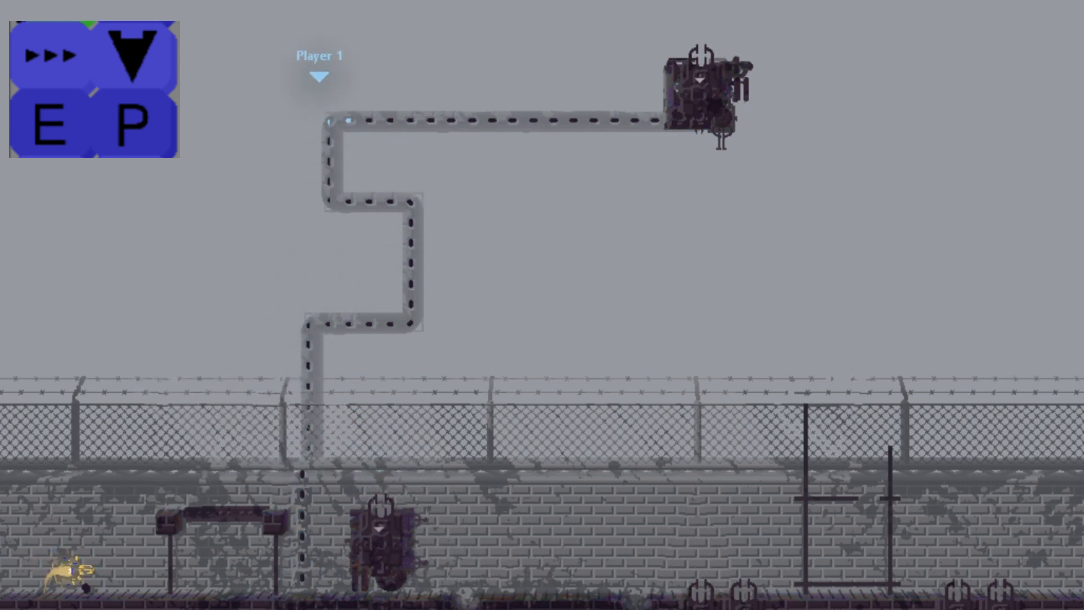
click(131, 124)
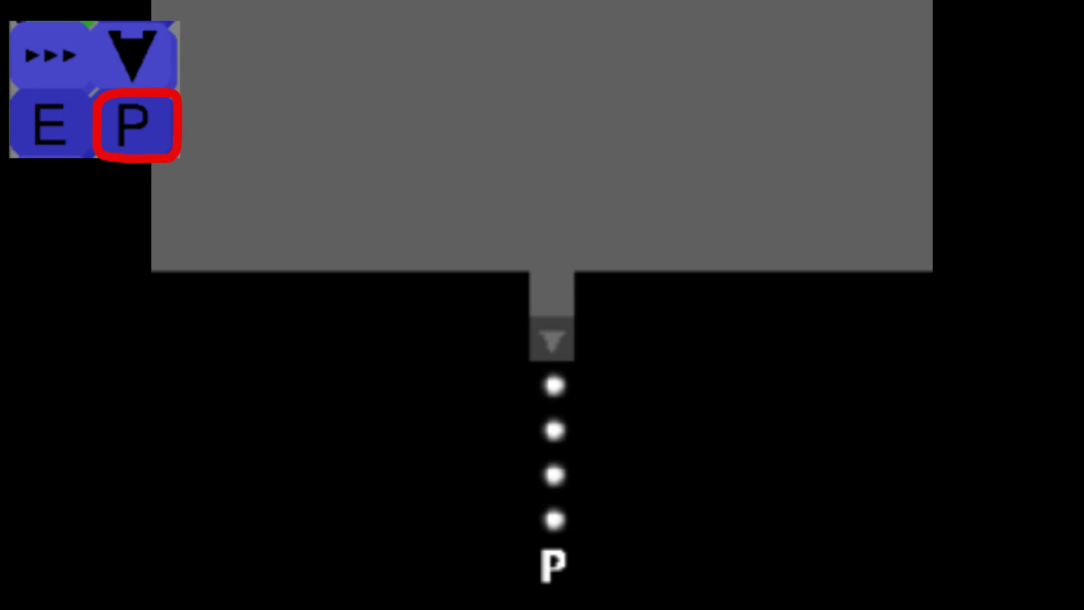